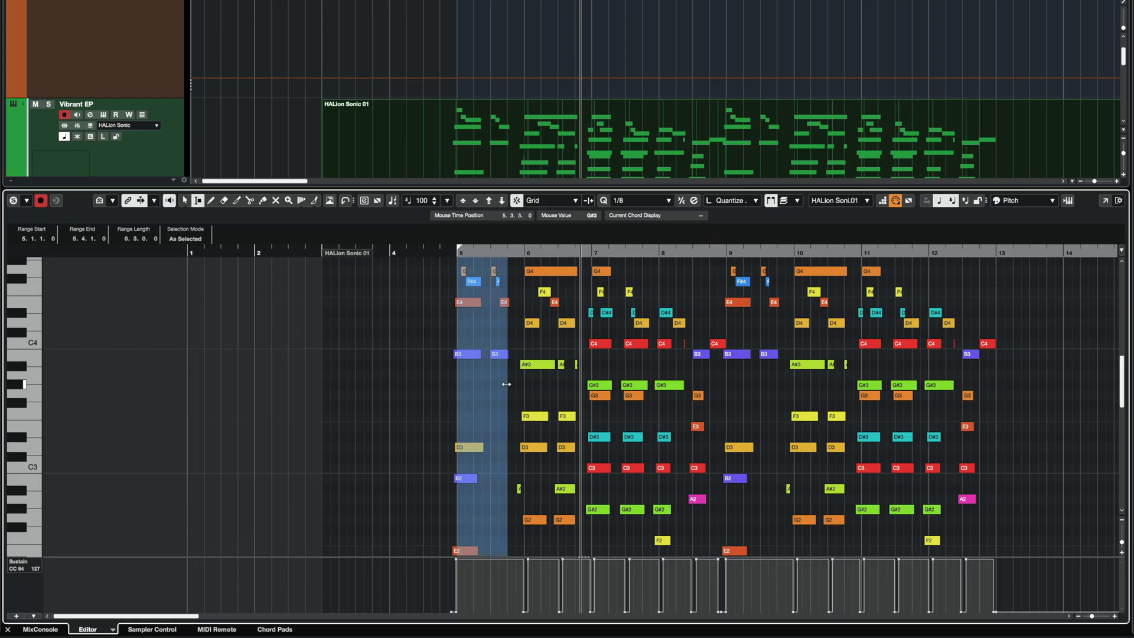
- Shift the Key Editor range selection later so it spans 5.3.3.0 to 6.2.3.0
left_click_drag(478, 383, 531, 383)
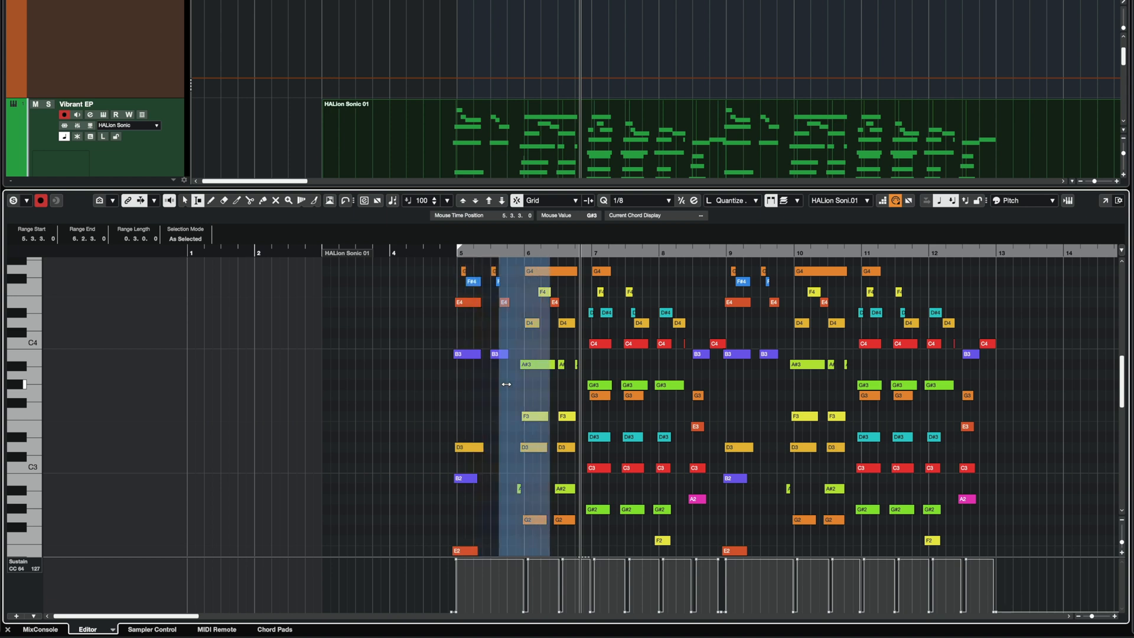